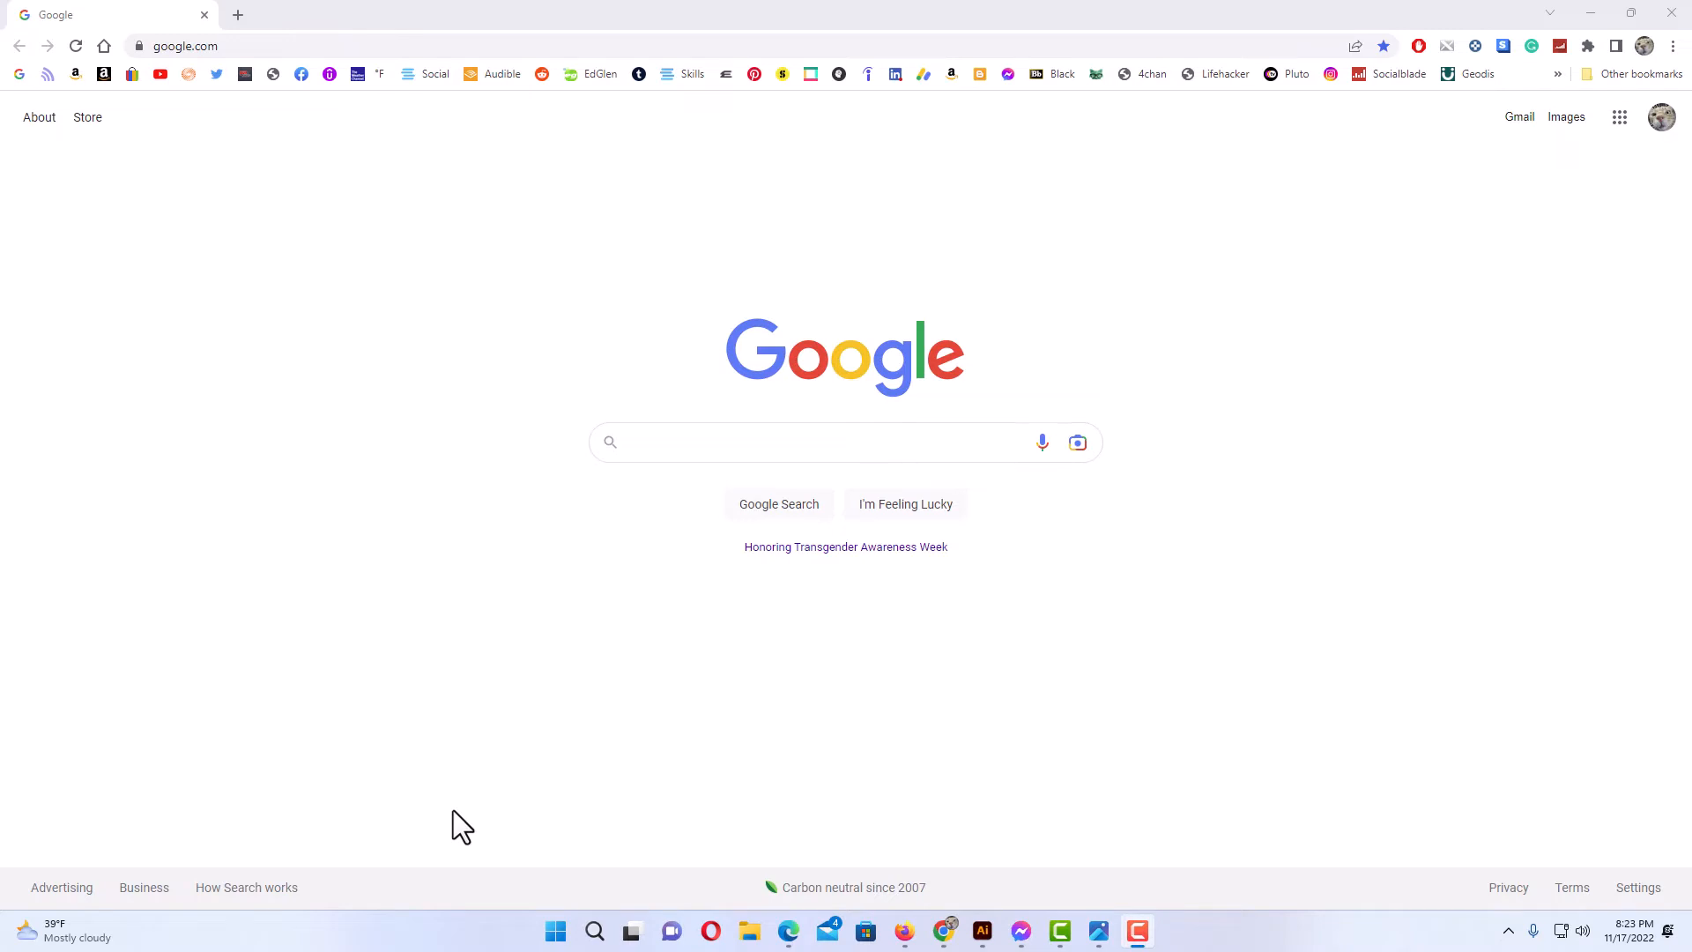
pyautogui.moveTo(467, 786)
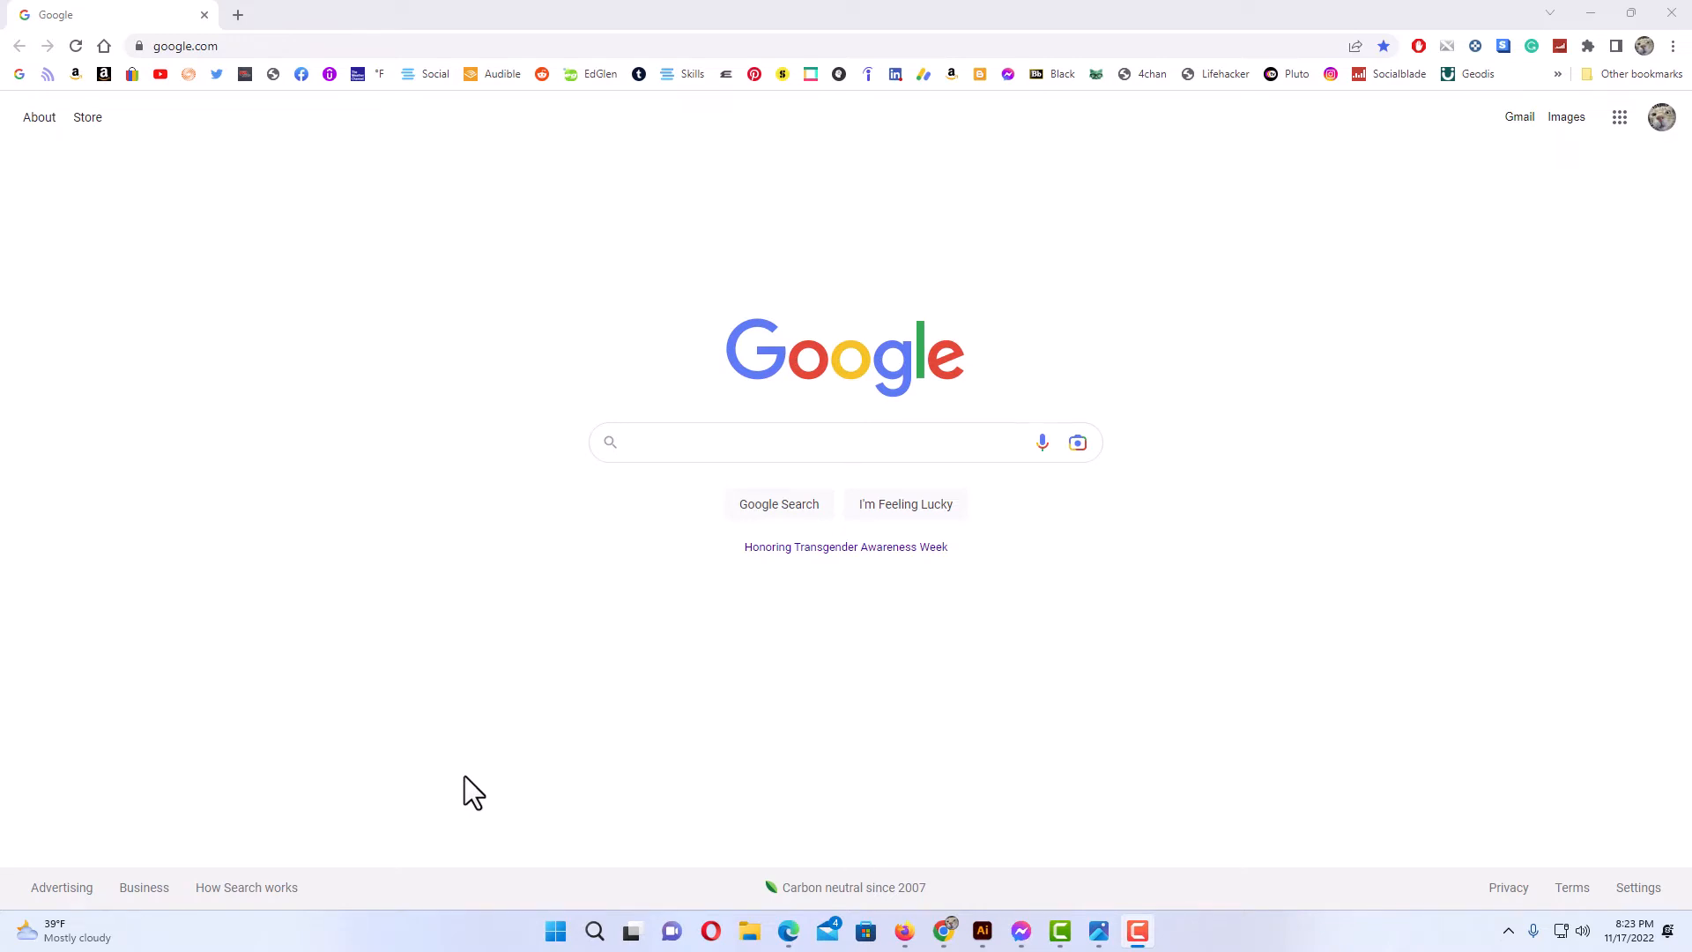
pyautogui.moveTo(518, 771)
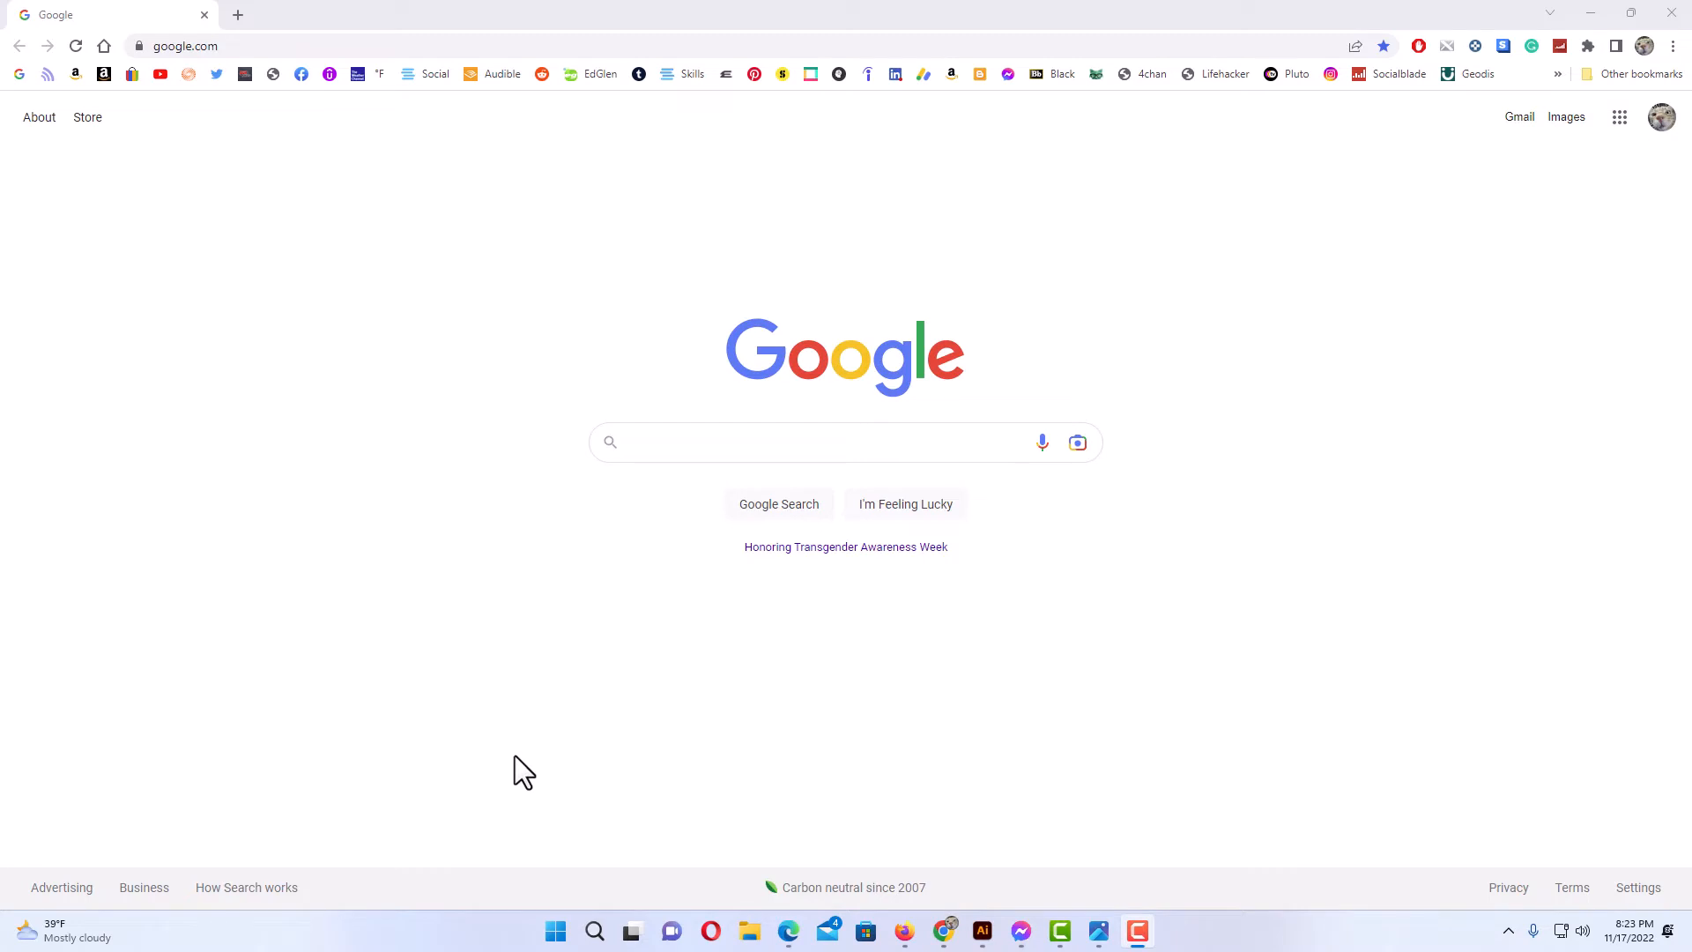
pyautogui.moveTo(1154, 464)
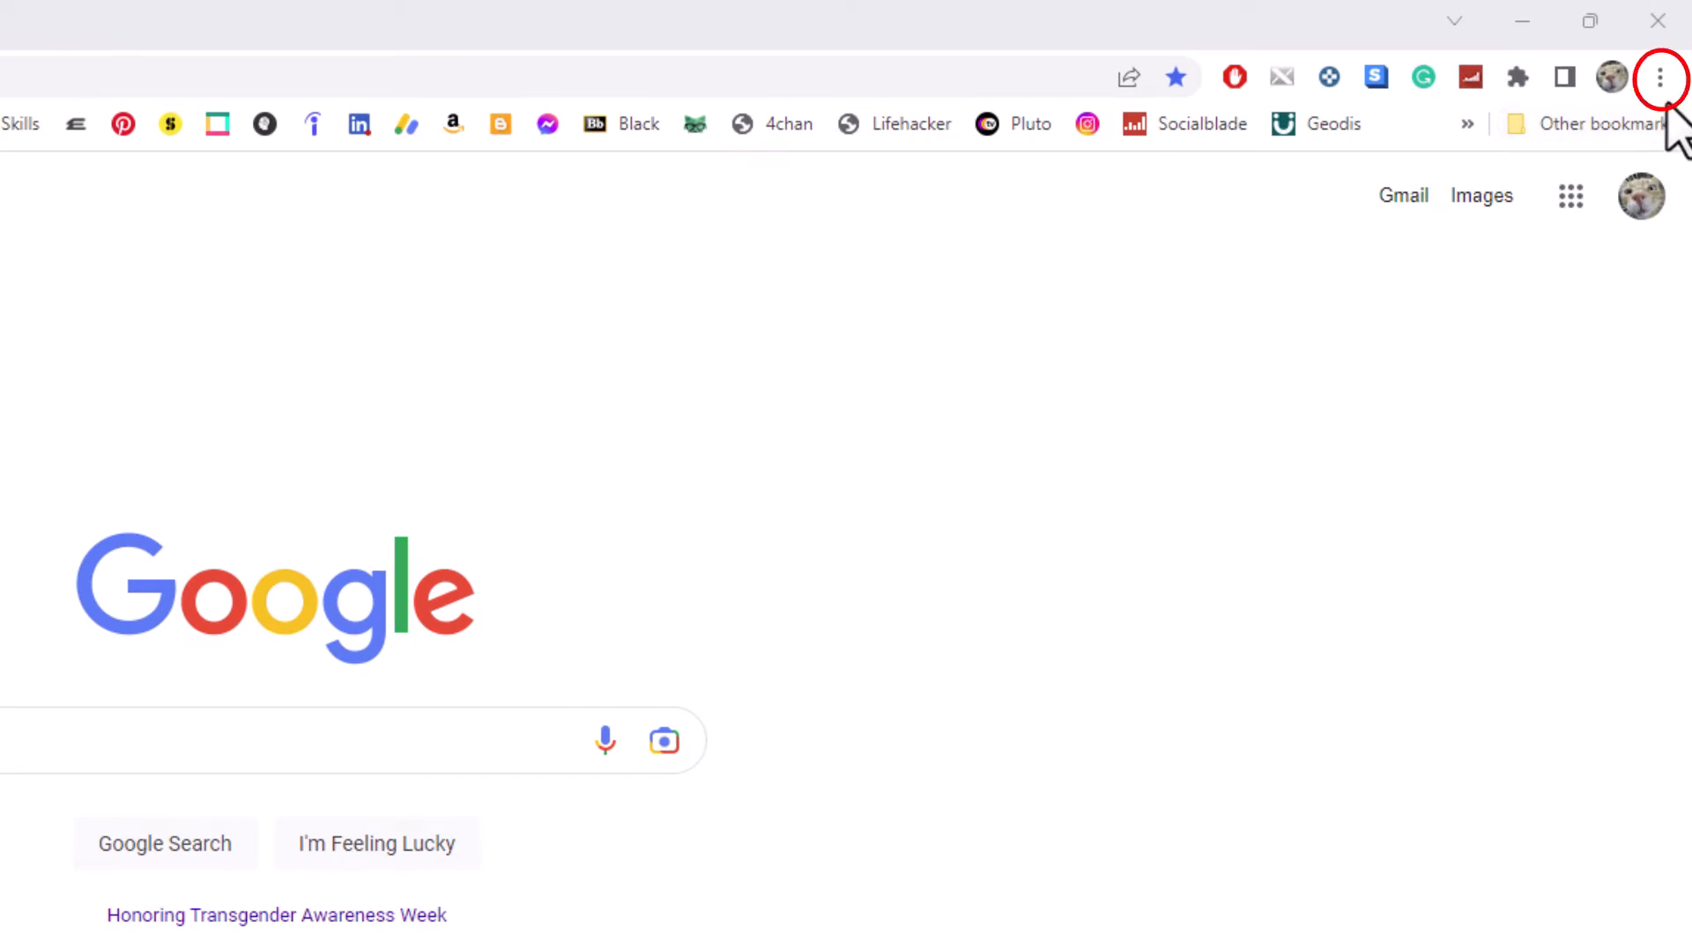
pyautogui.moveTo(1657, 79)
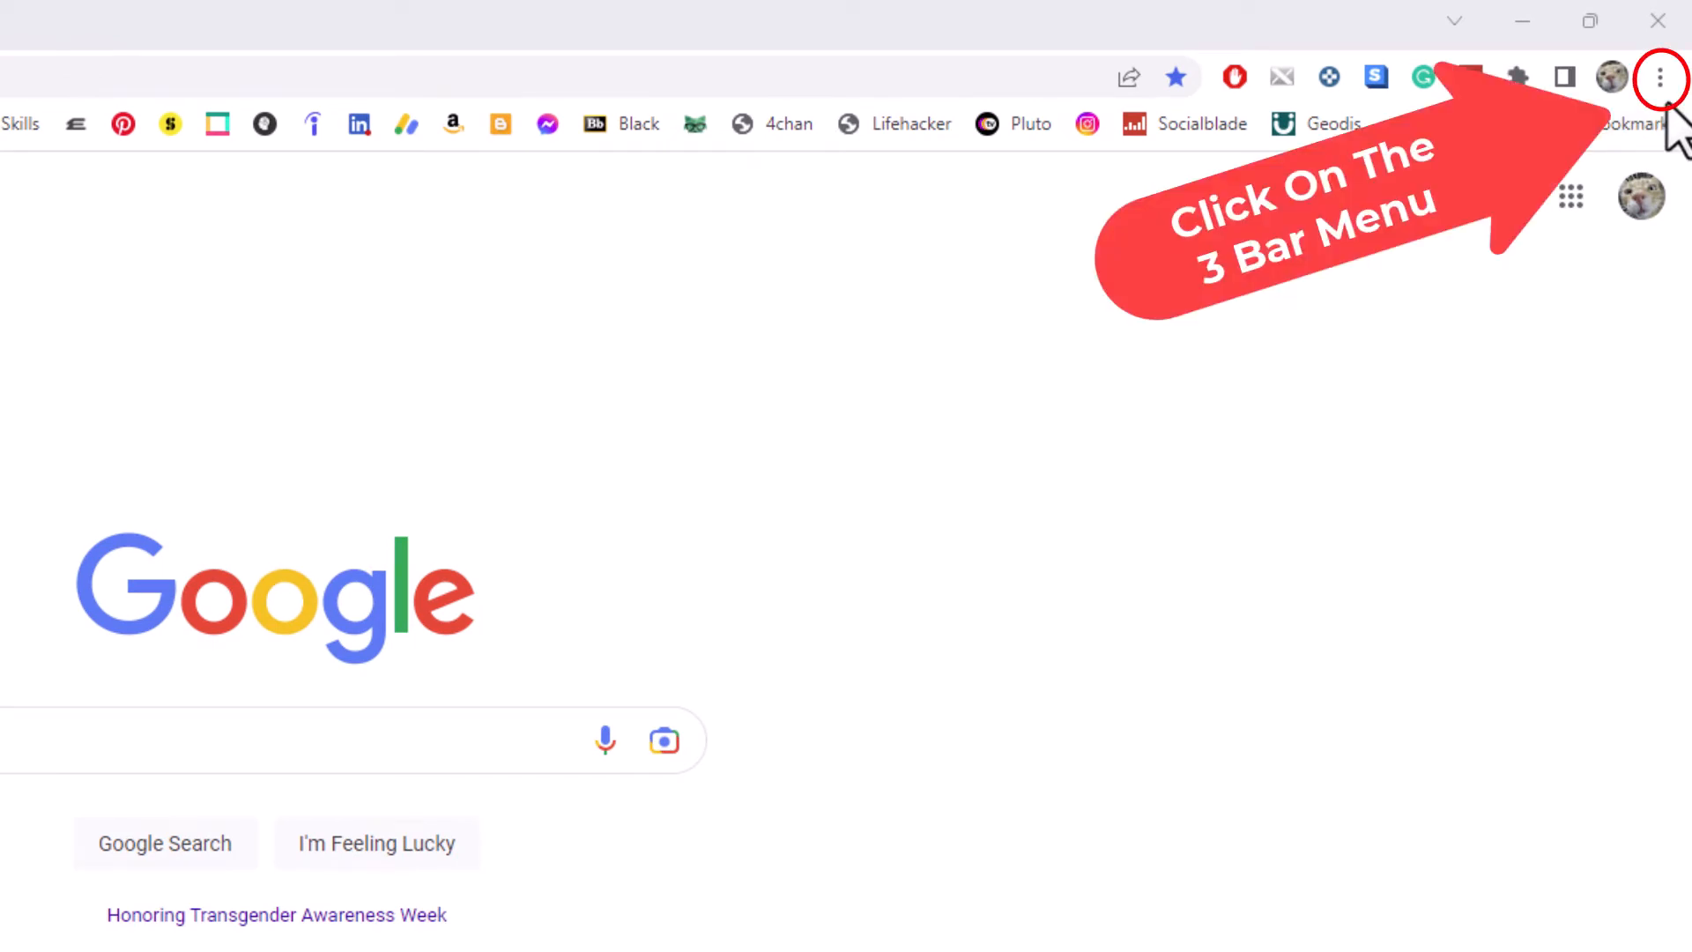
# Open Chrome Settings from the three-dot menu.
pyautogui.click(1661, 76)
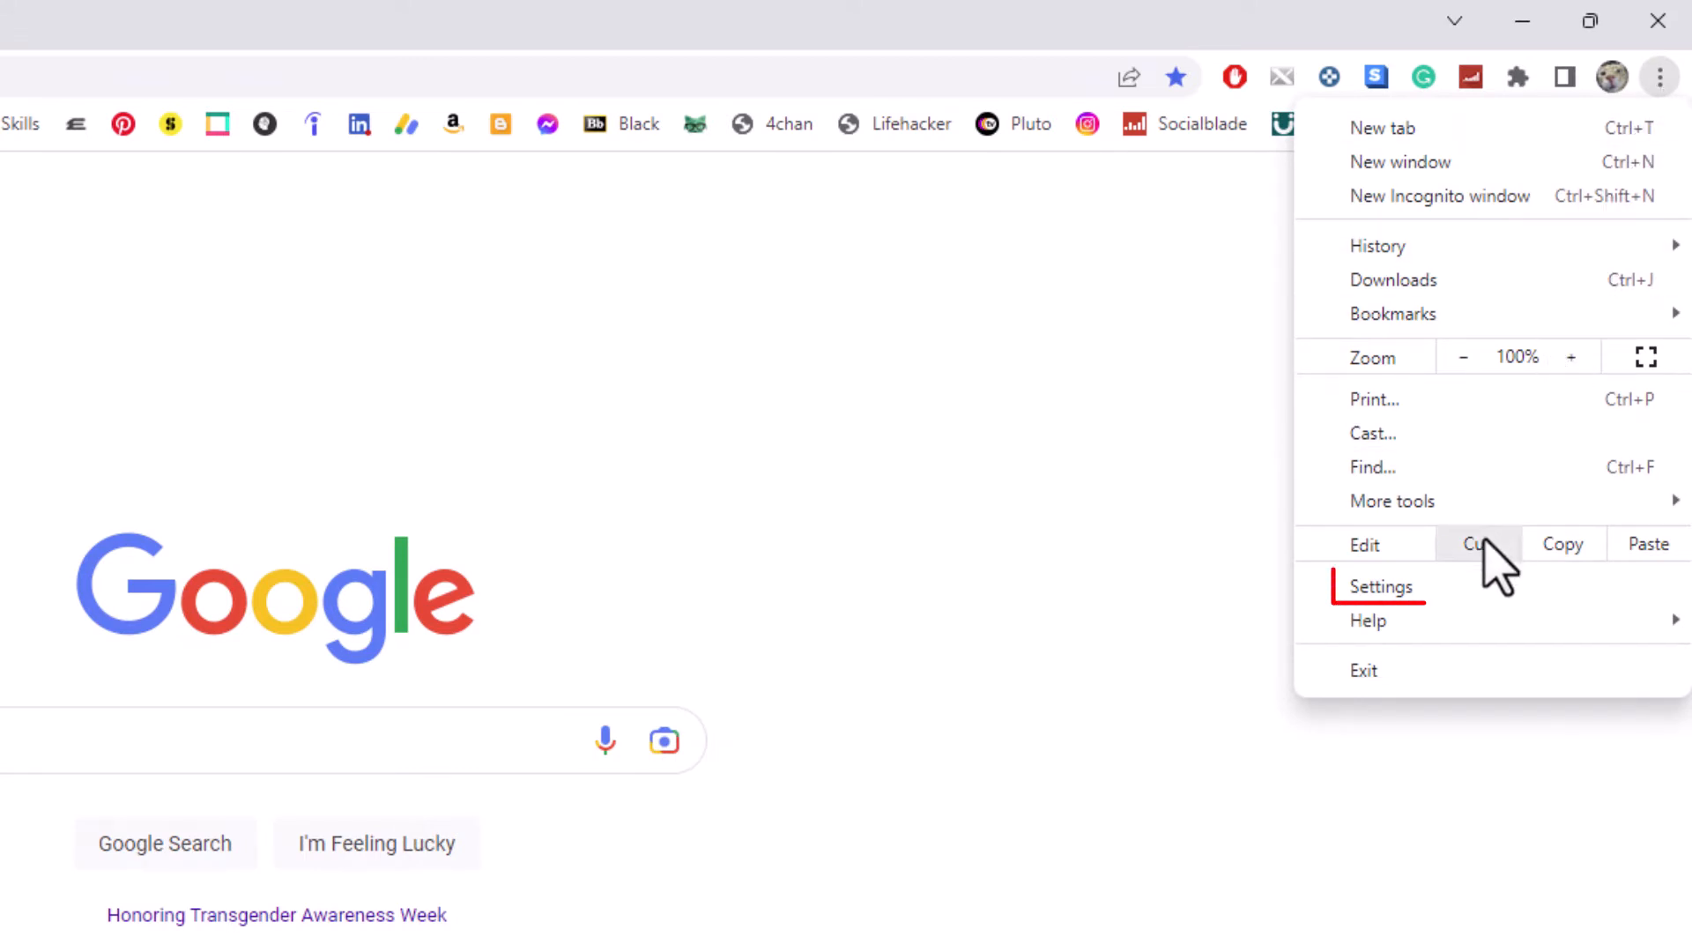
pyautogui.moveTo(1481, 612)
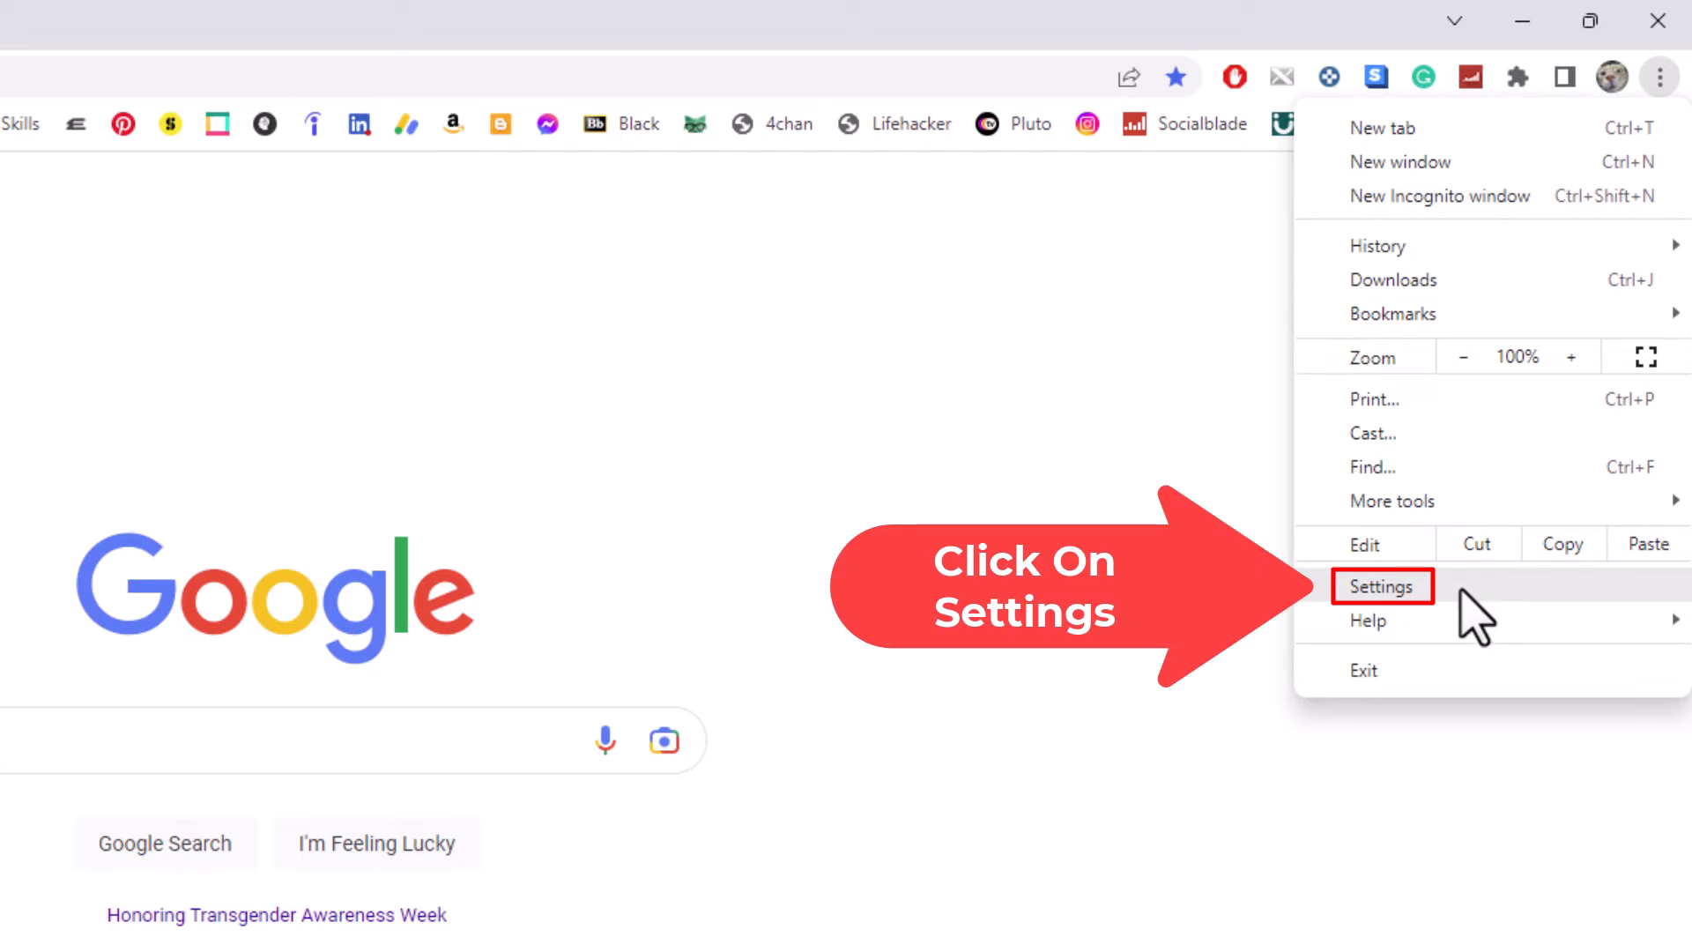
pyautogui.click(1382, 587)
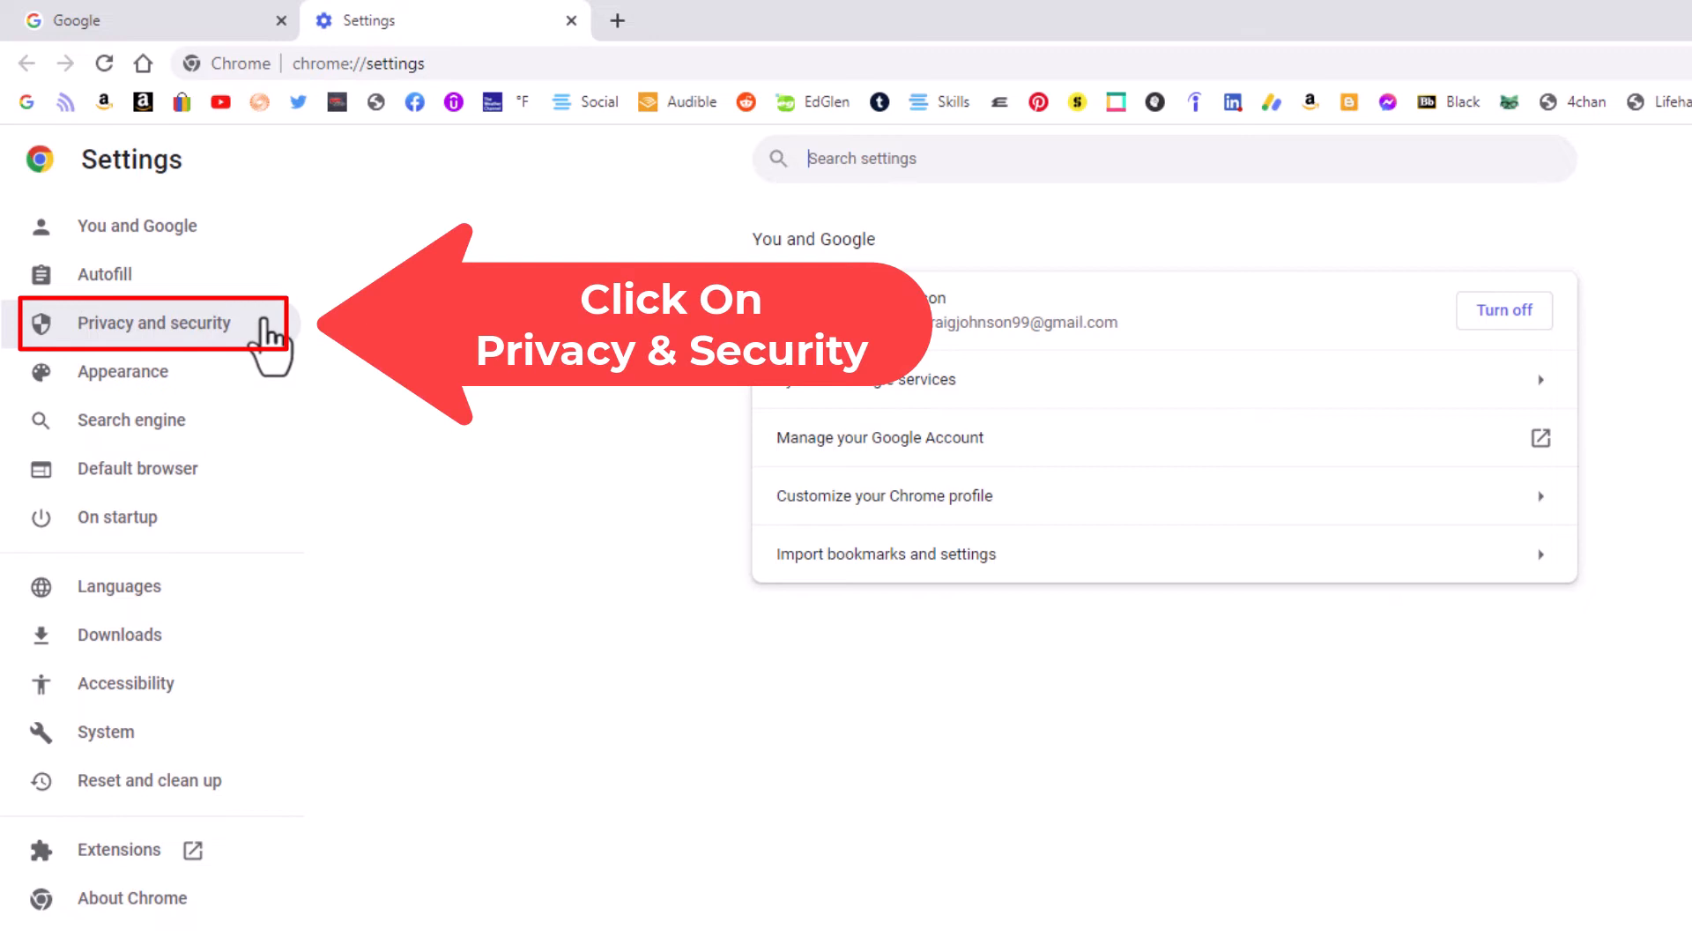
pyautogui.moveTo(255, 342)
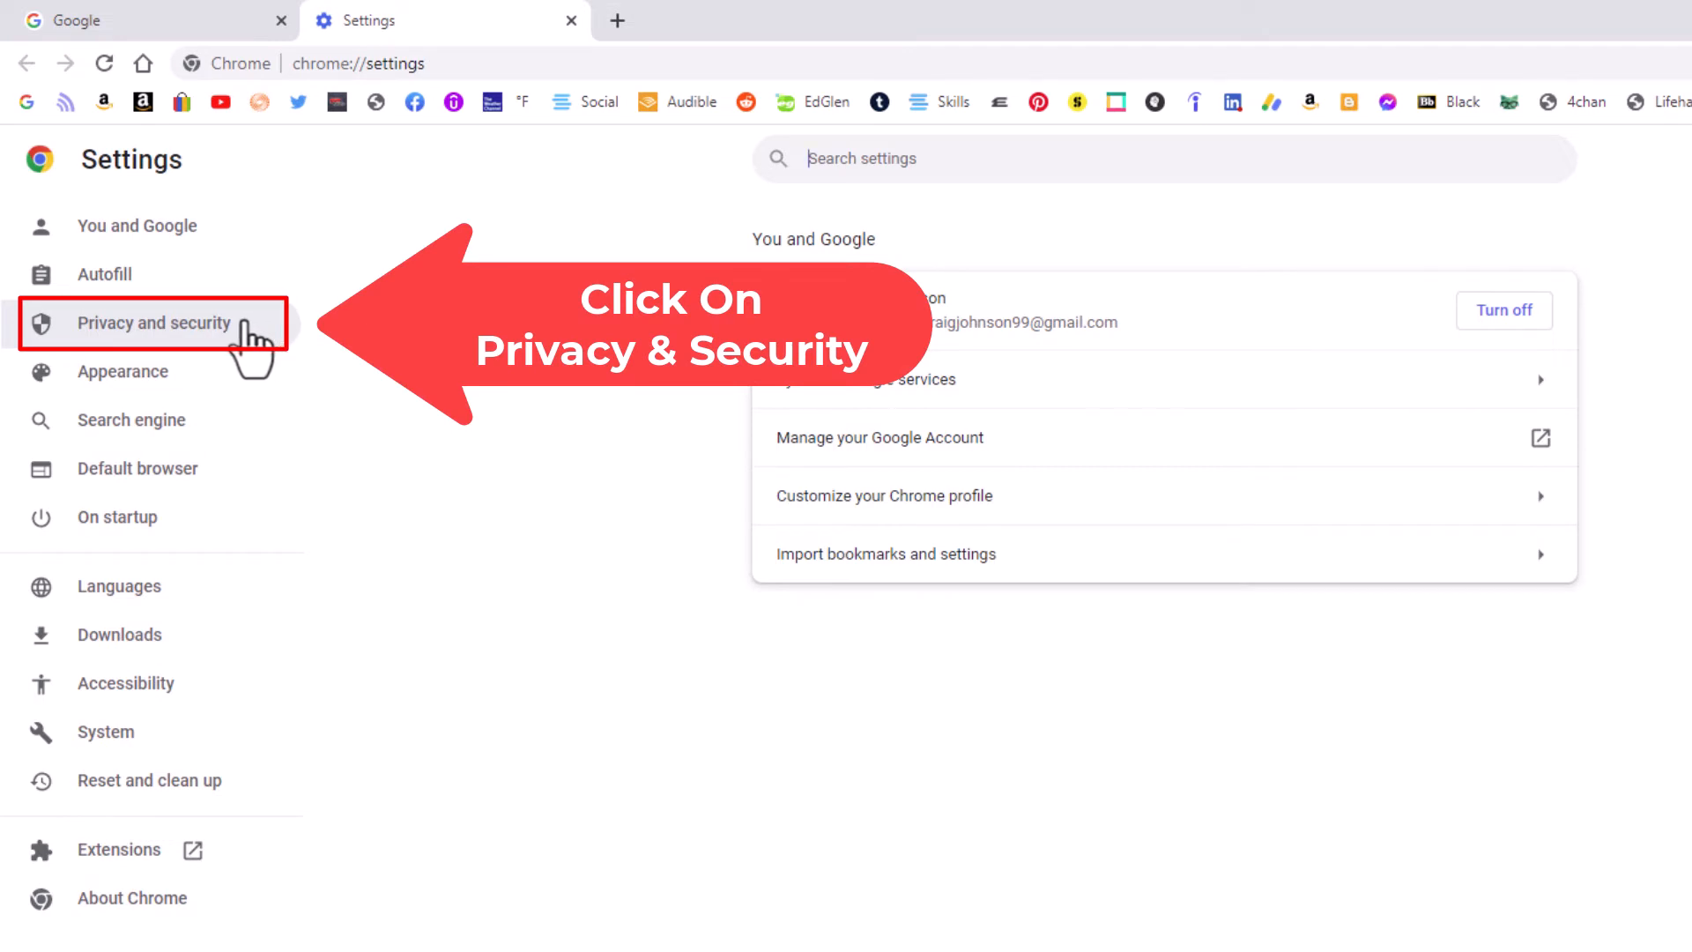
# Show the Privacy and security section of Settings.
pyautogui.click(154, 324)
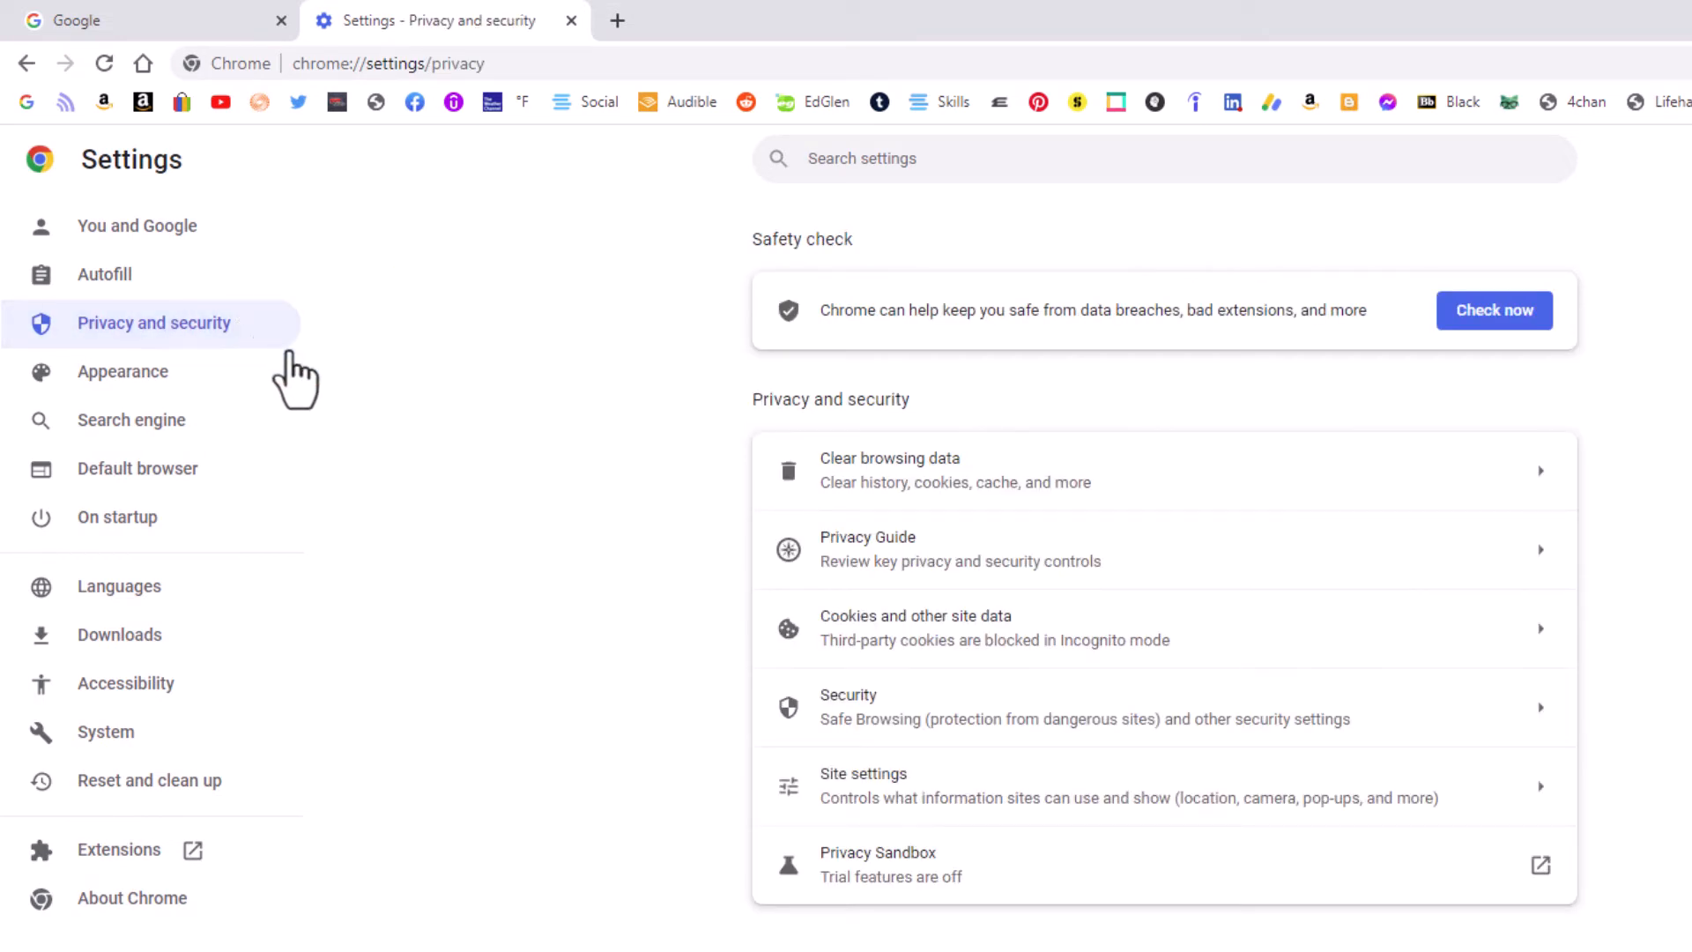
pyautogui.moveTo(652, 603)
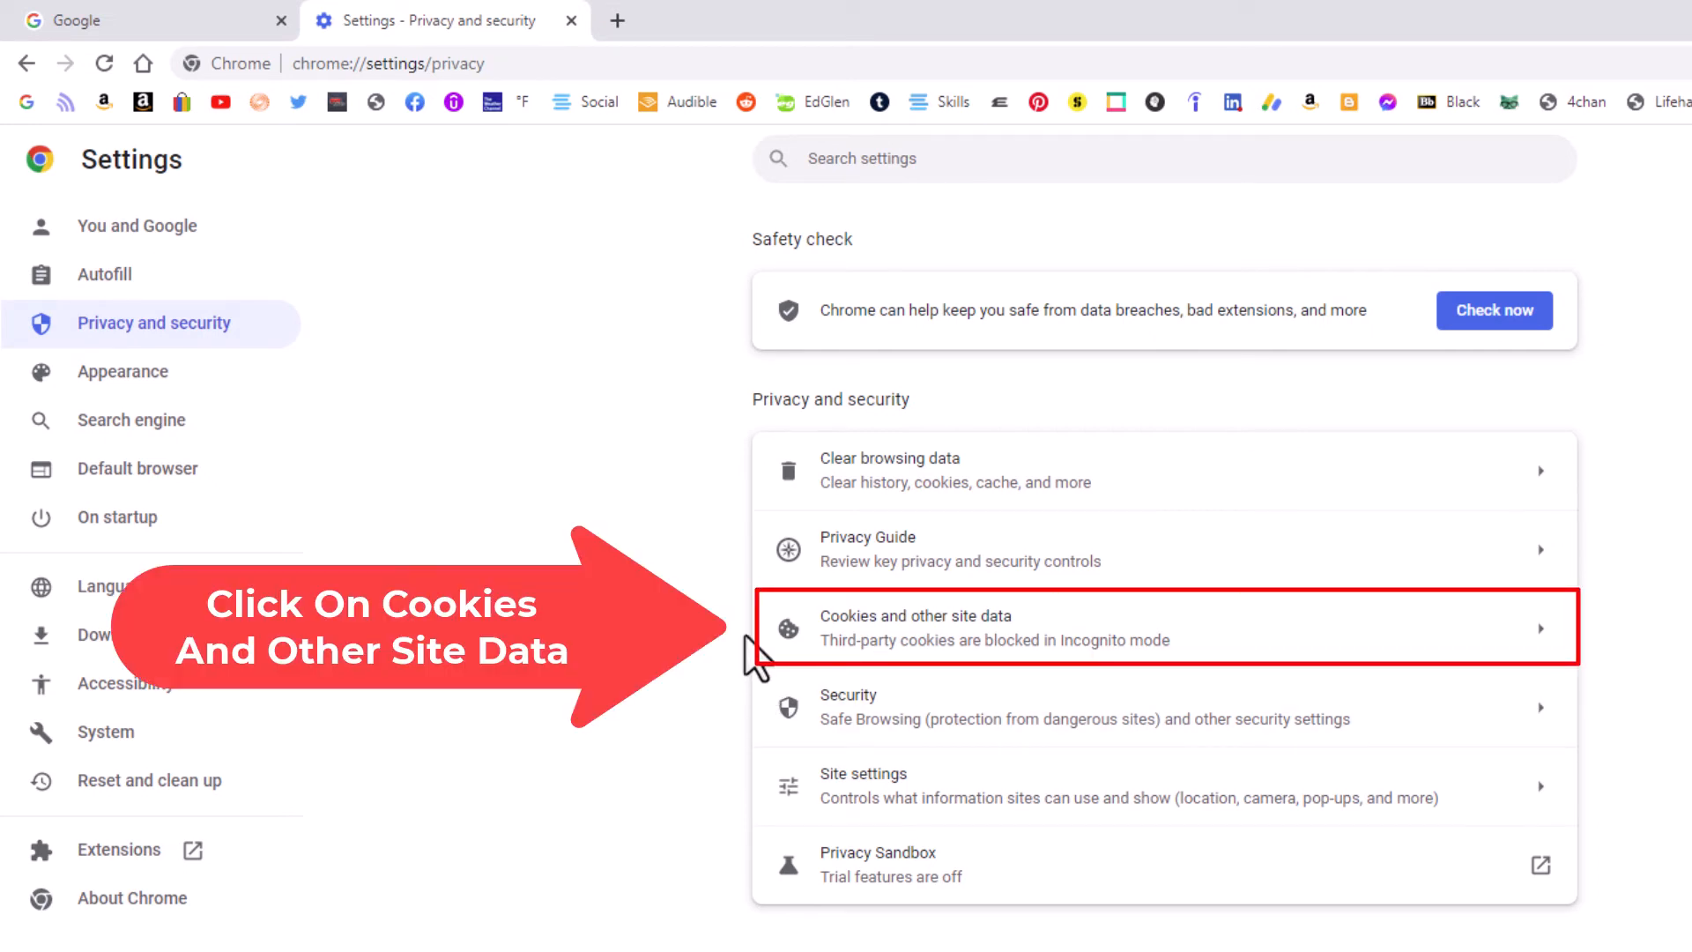
pyautogui.moveTo(948, 652)
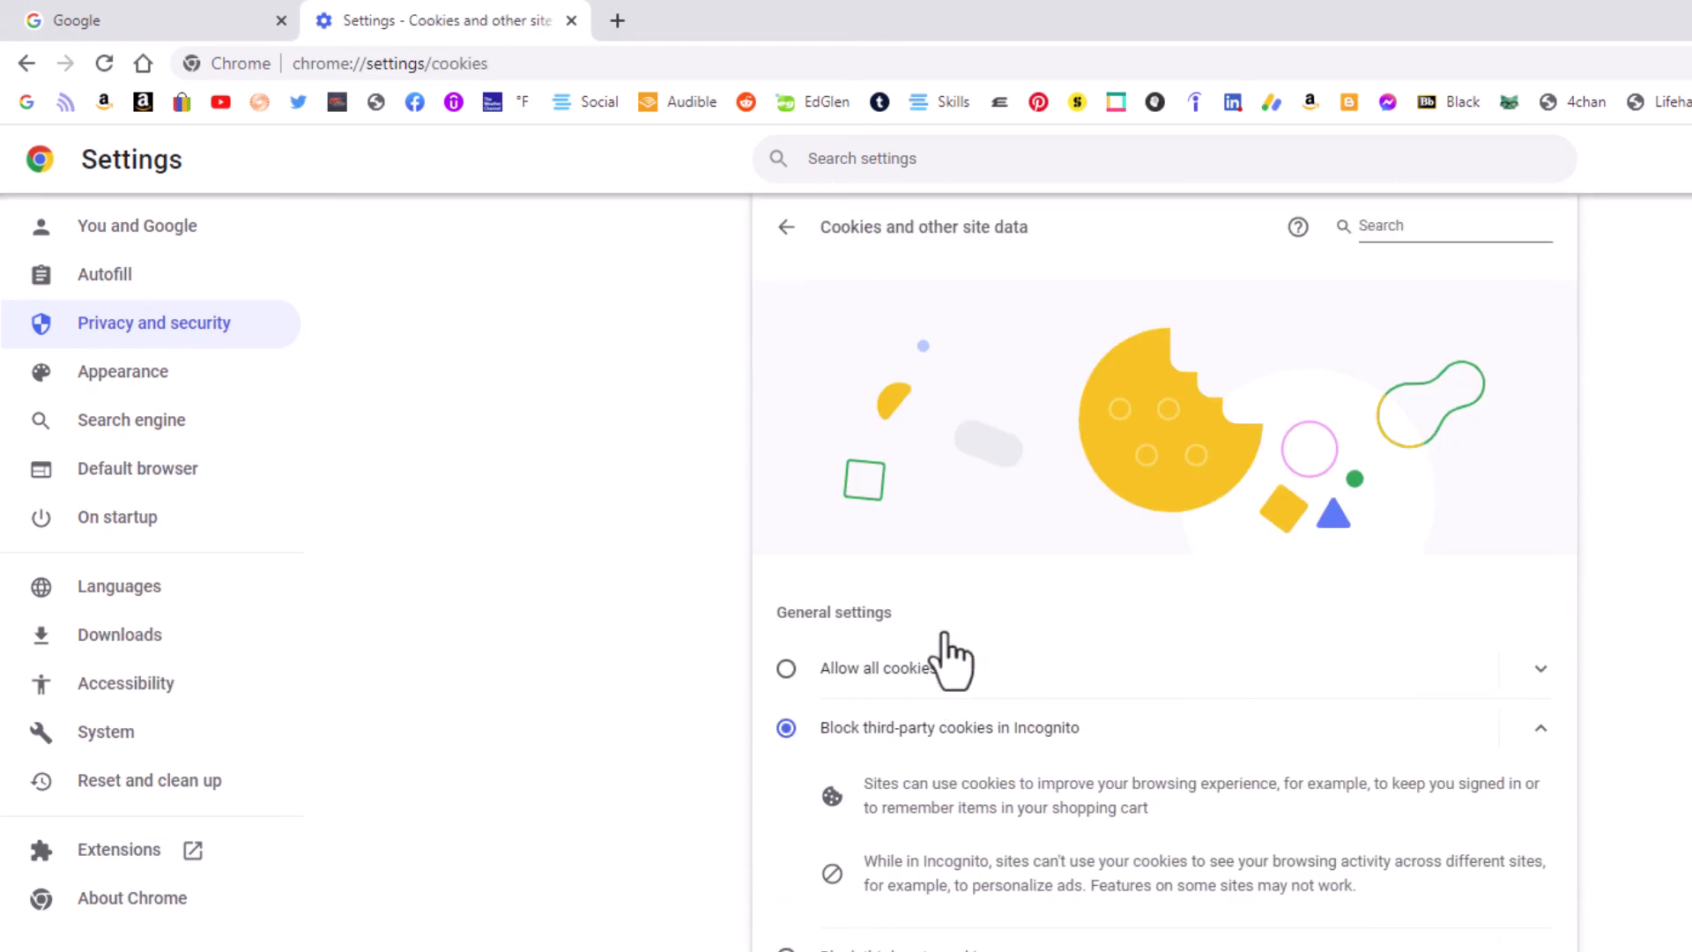
# Select 'Block all cookies (not recommended)' in Cookies and other site data.
pyautogui.scroll(-3)
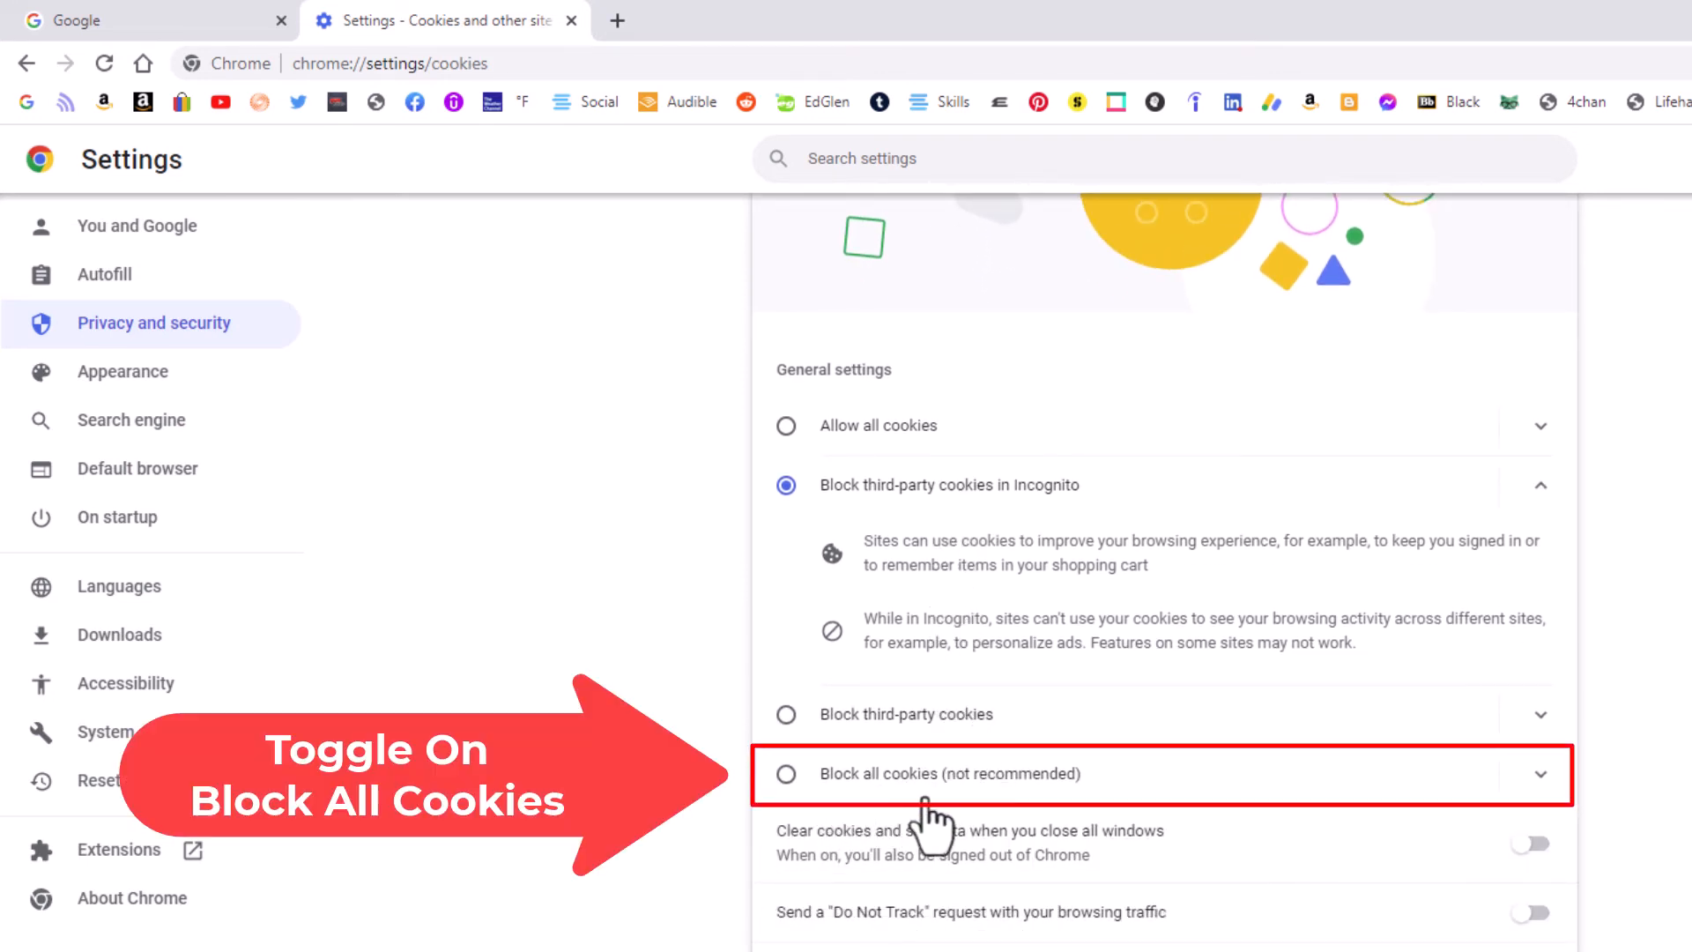
pyautogui.moveTo(793, 831)
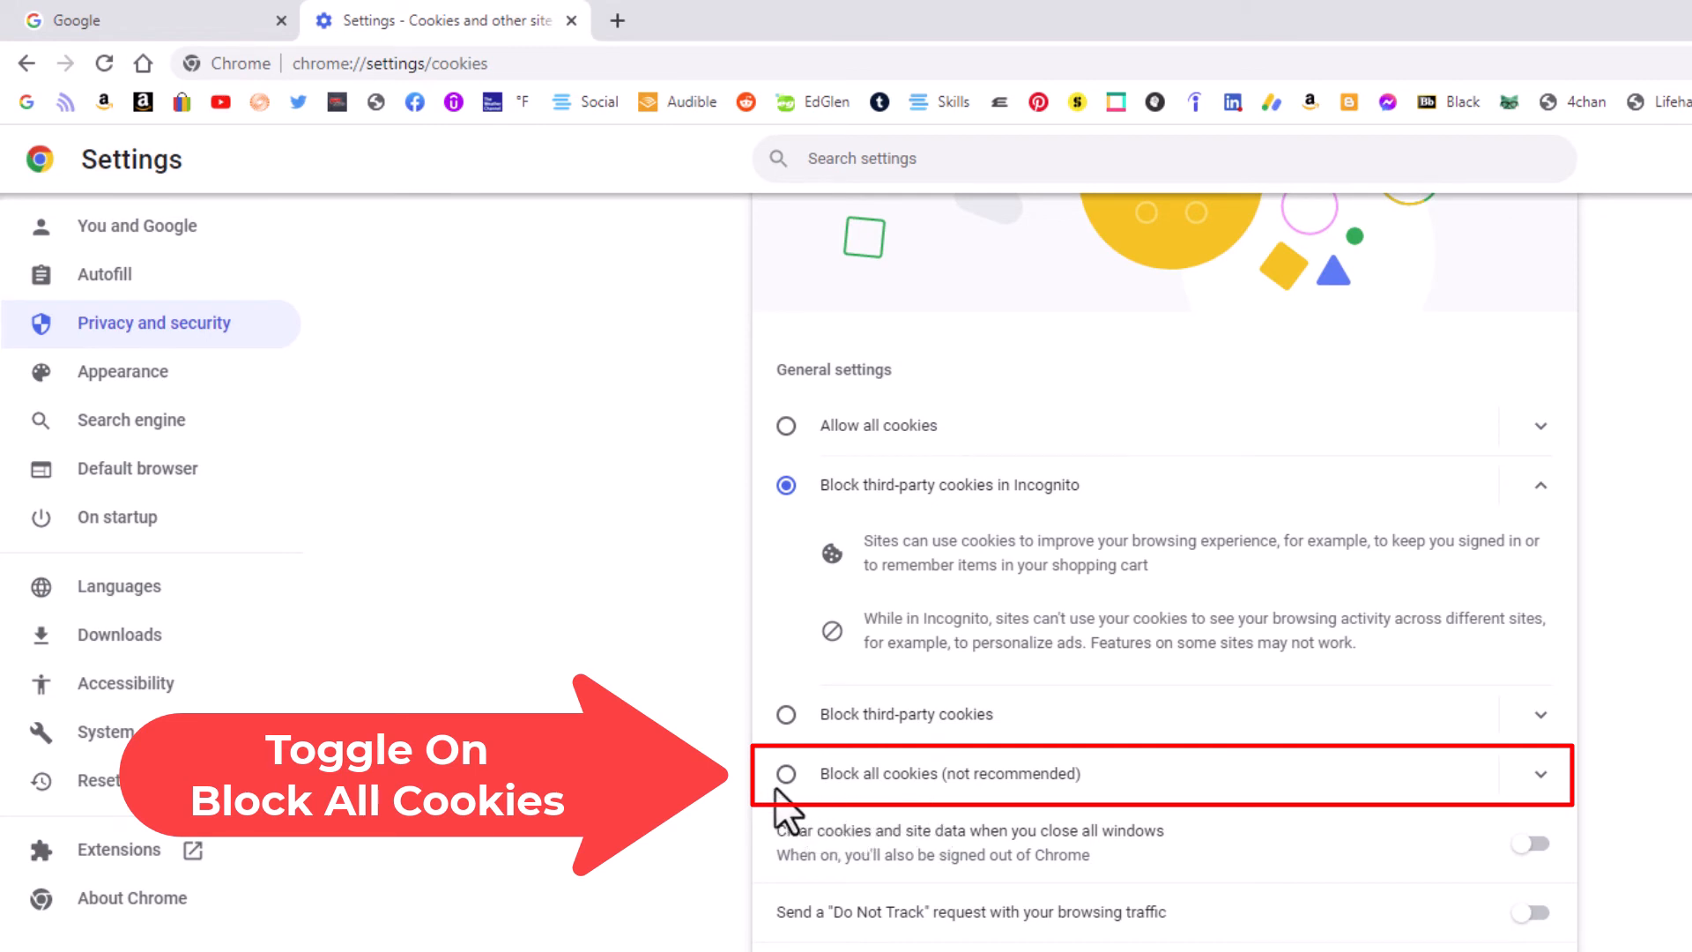
pyautogui.click(786, 774)
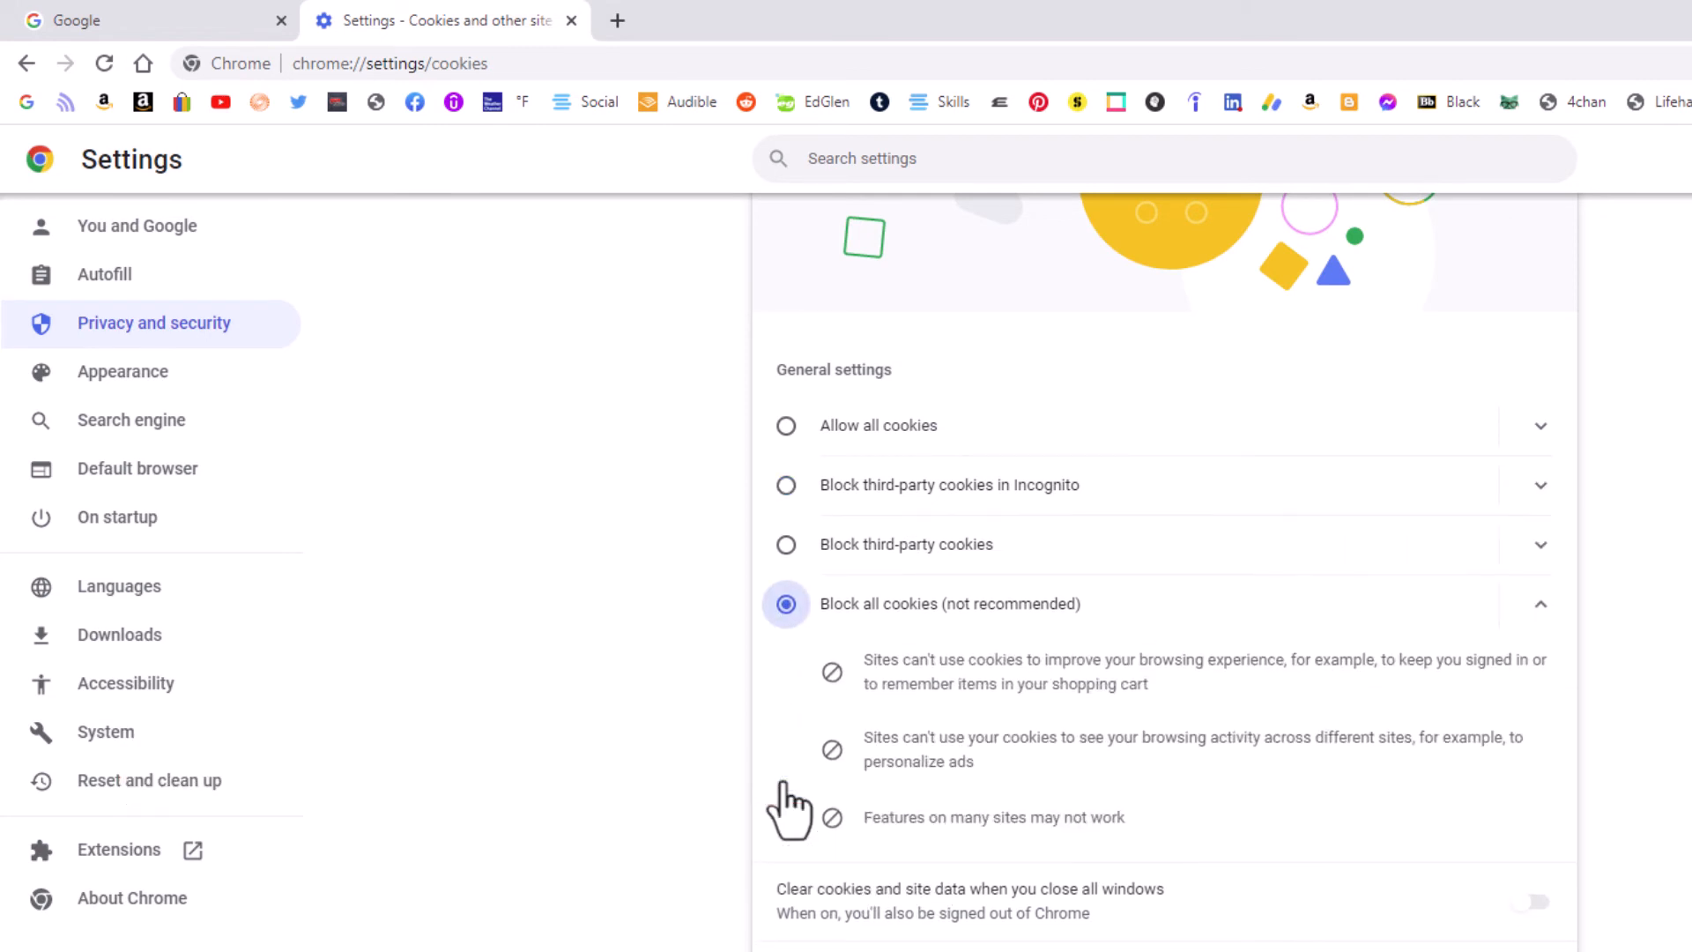